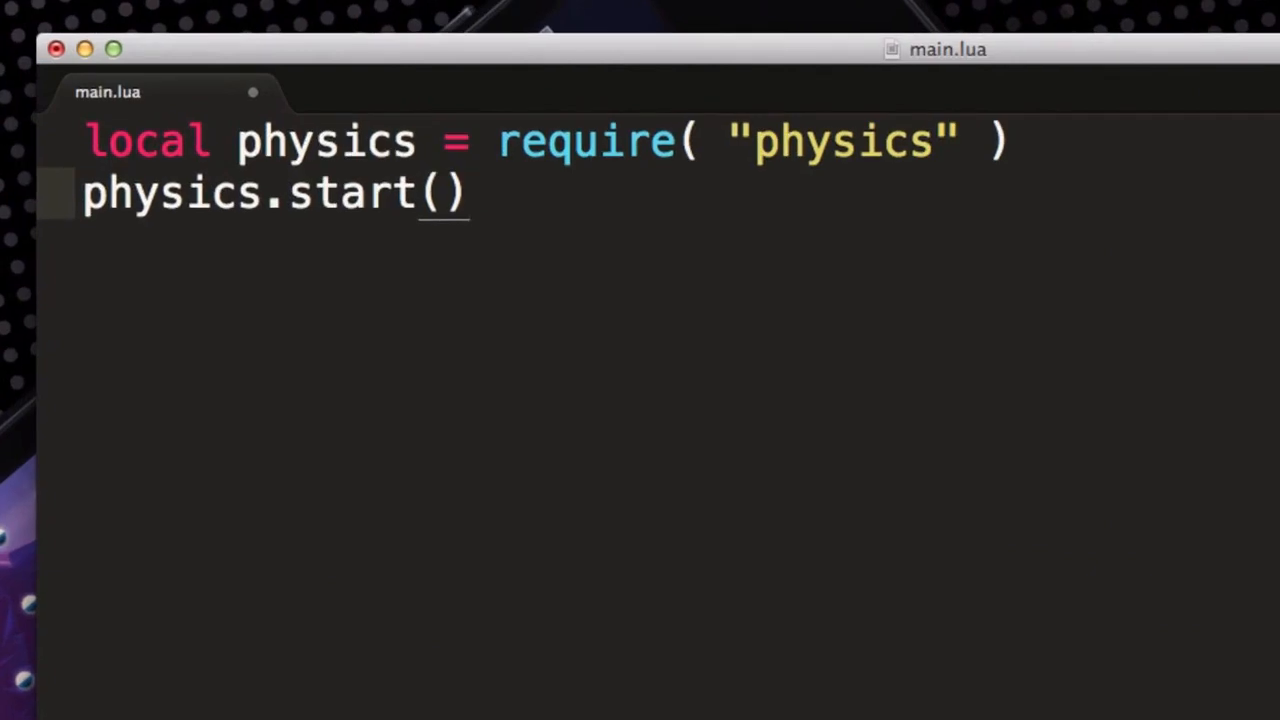
# Step: Add a local sky variable loading bkg_clouds.png with display.newImage below physics.start()
pyautogui.write('local sky = display.newImage( "bkg_clouds.png" )')
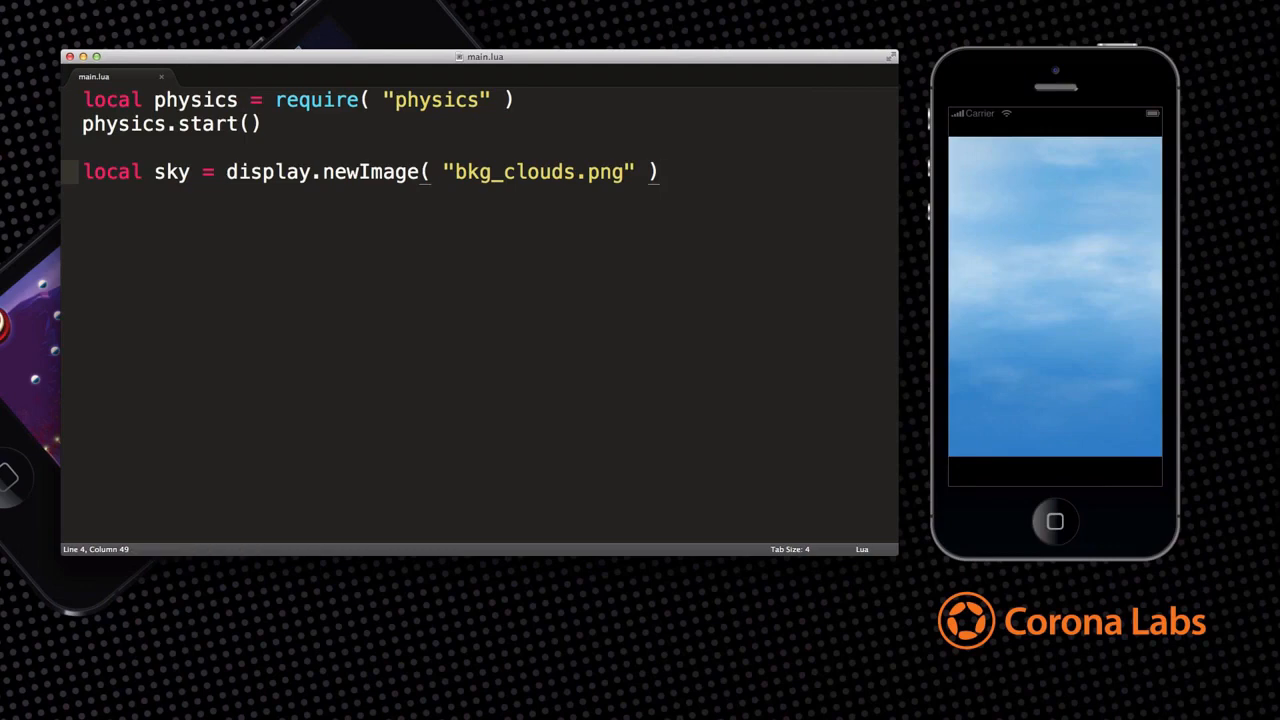
# Step: Position the sky image at x 160, y 195
pyautogui.write('sky.x = 160; sky.y = 195')
pyautogui.write('ground.x = 160; ground.y = 445')
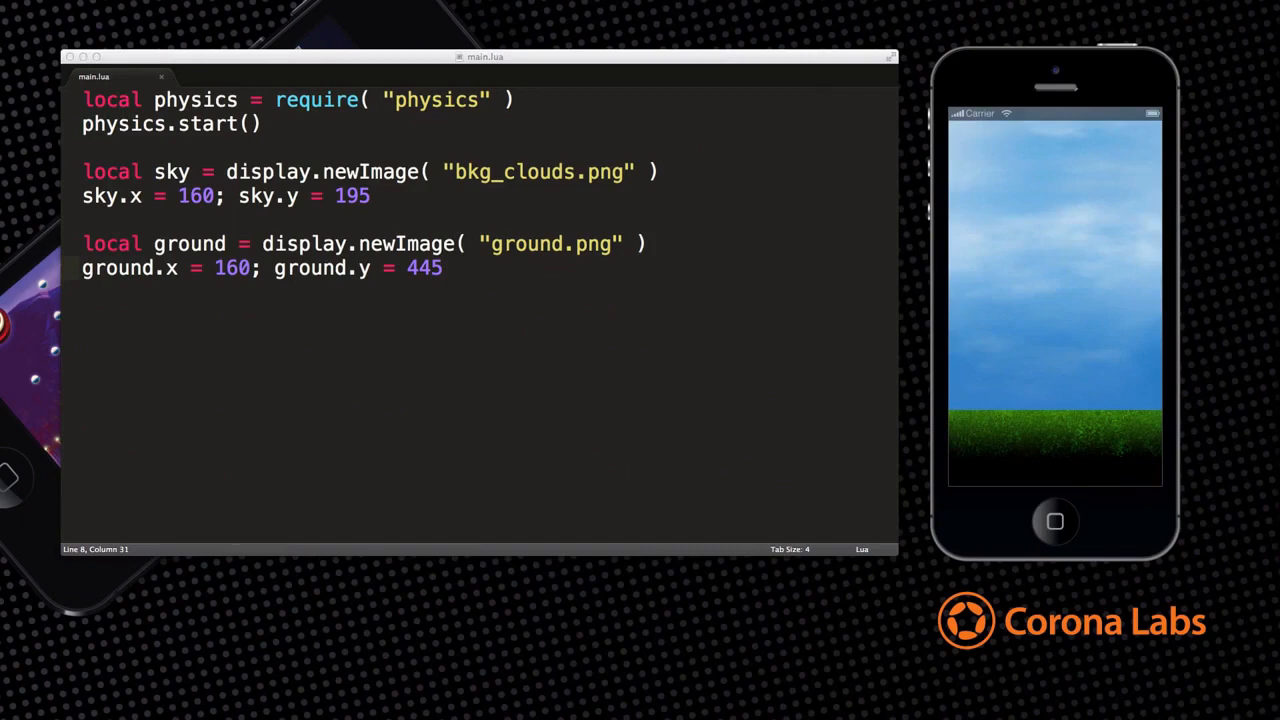
# Step: Make ground a static body (friction 0.5, bounce 0.3) and load crate.png as crate
pyautogui.write('physics.addBody( ground, "static", { friction=0.5, bounce=0.3 } )')
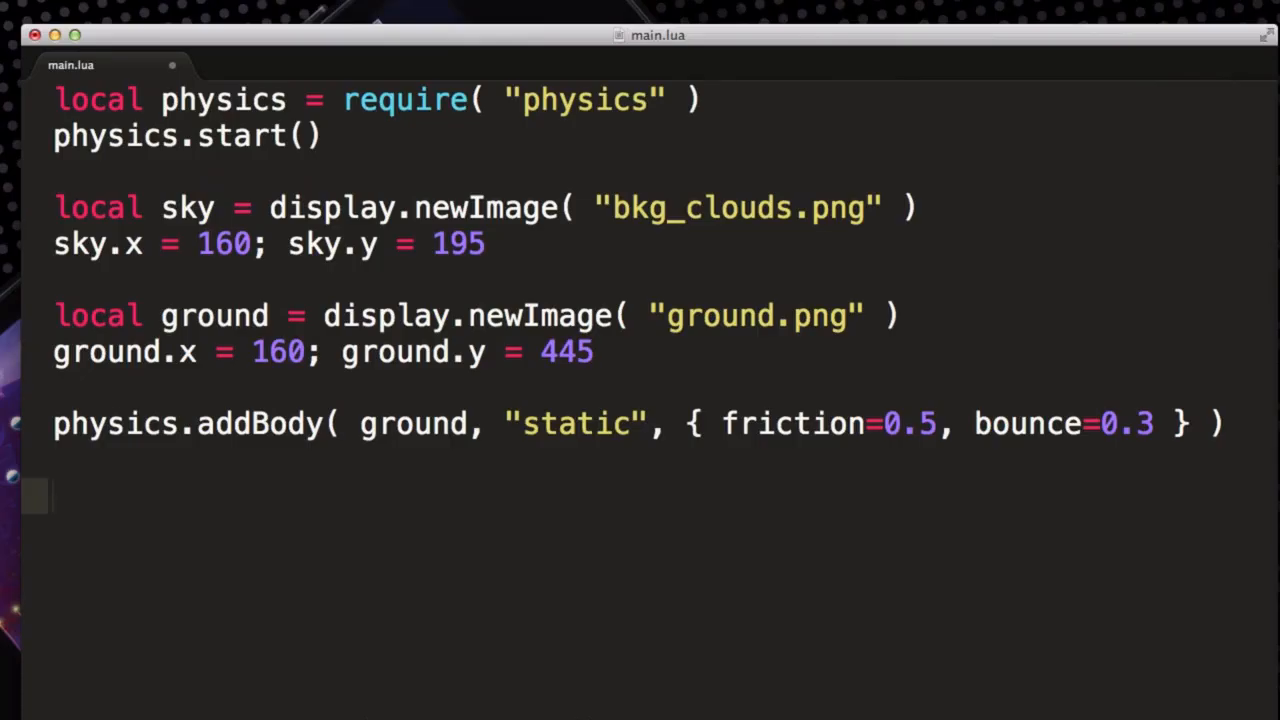
pyautogui.write('local crate = display.newImage( "crate.png" )')
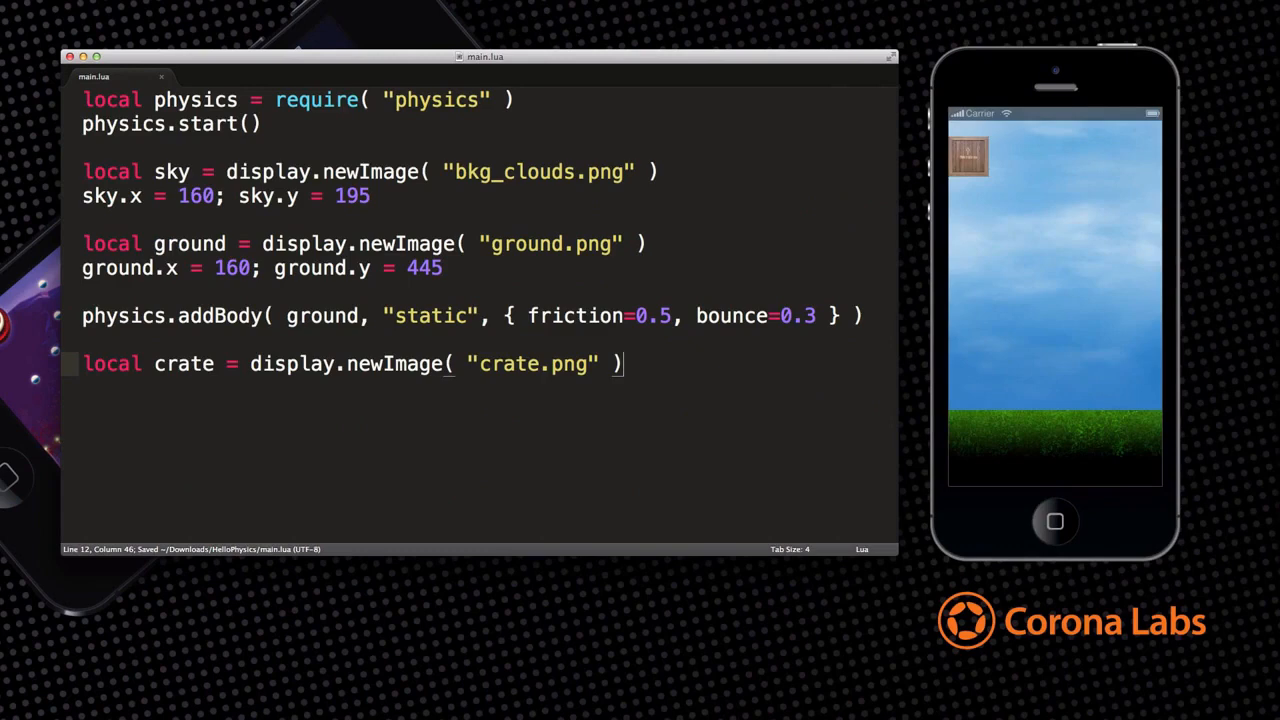
# Step: Place the crate at 180, 50 rotated 15 degrees, save, and add its physics body line
pyautogui.write('crate.x = 180; crate.y = 50; crate.rotation = 15')
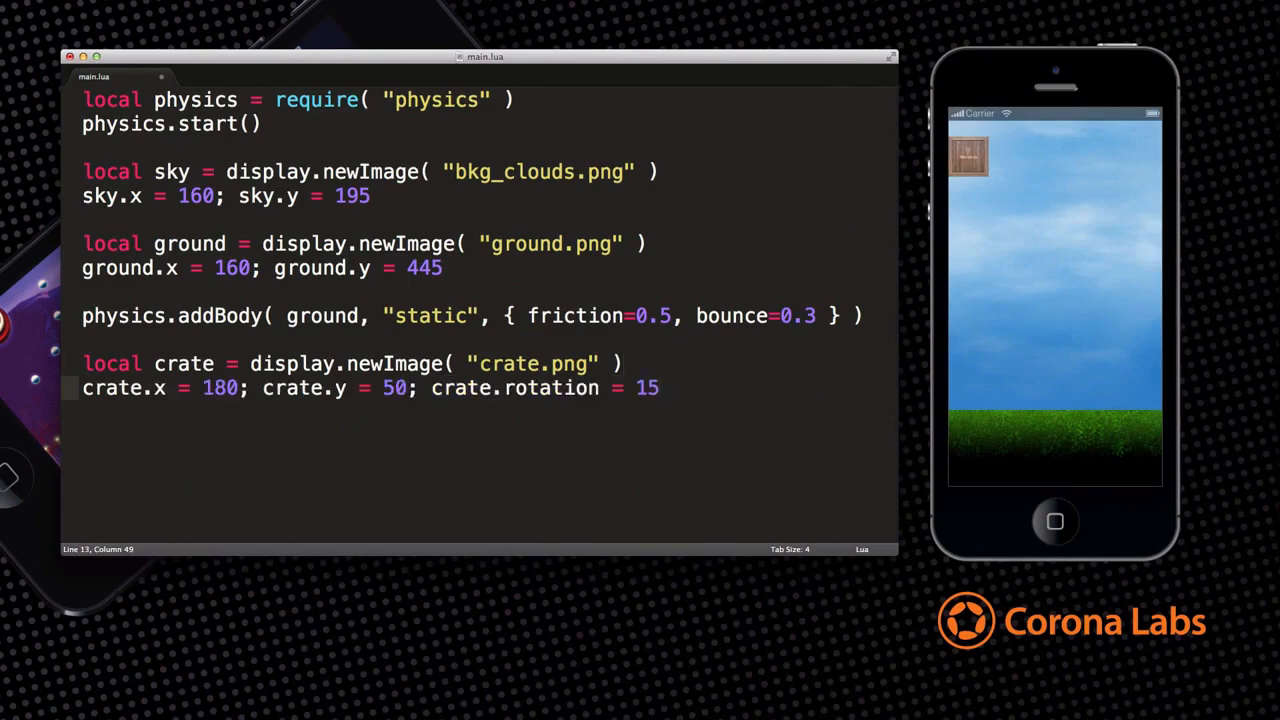
pyautogui.press('cmd+s')
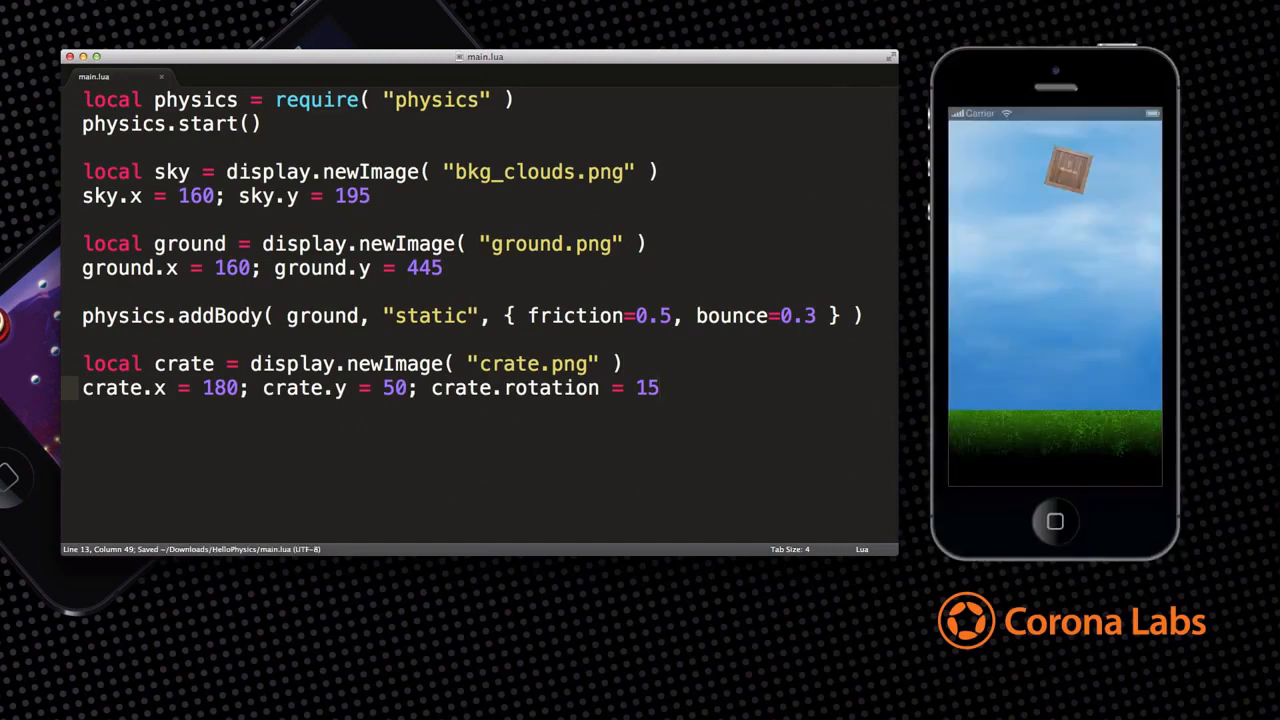
pyautogui.write('physics.addBody( crate, { density=3.0, friction=0.5, bounce=0.3 } )')
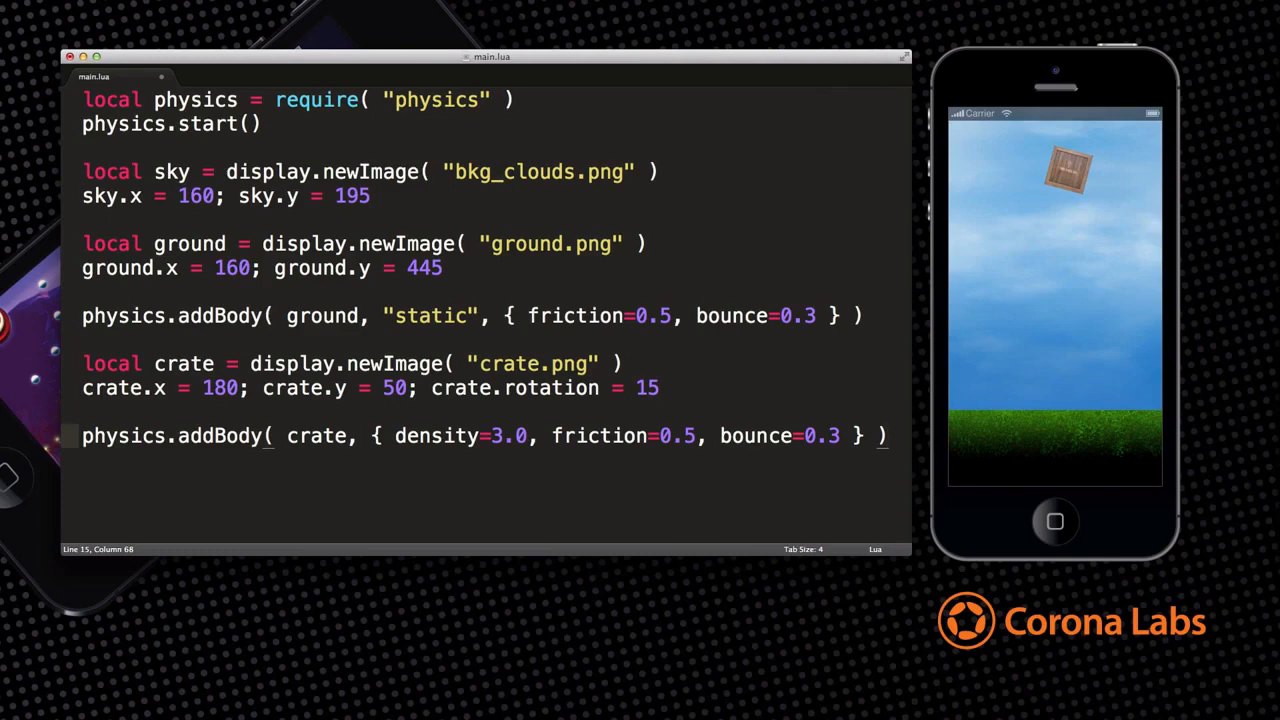
# Step: Save main.lua so the crate body (density 3.0, friction 0.5, bounce 0.3) runs in the simulator
pyautogui.press('cmd+s')
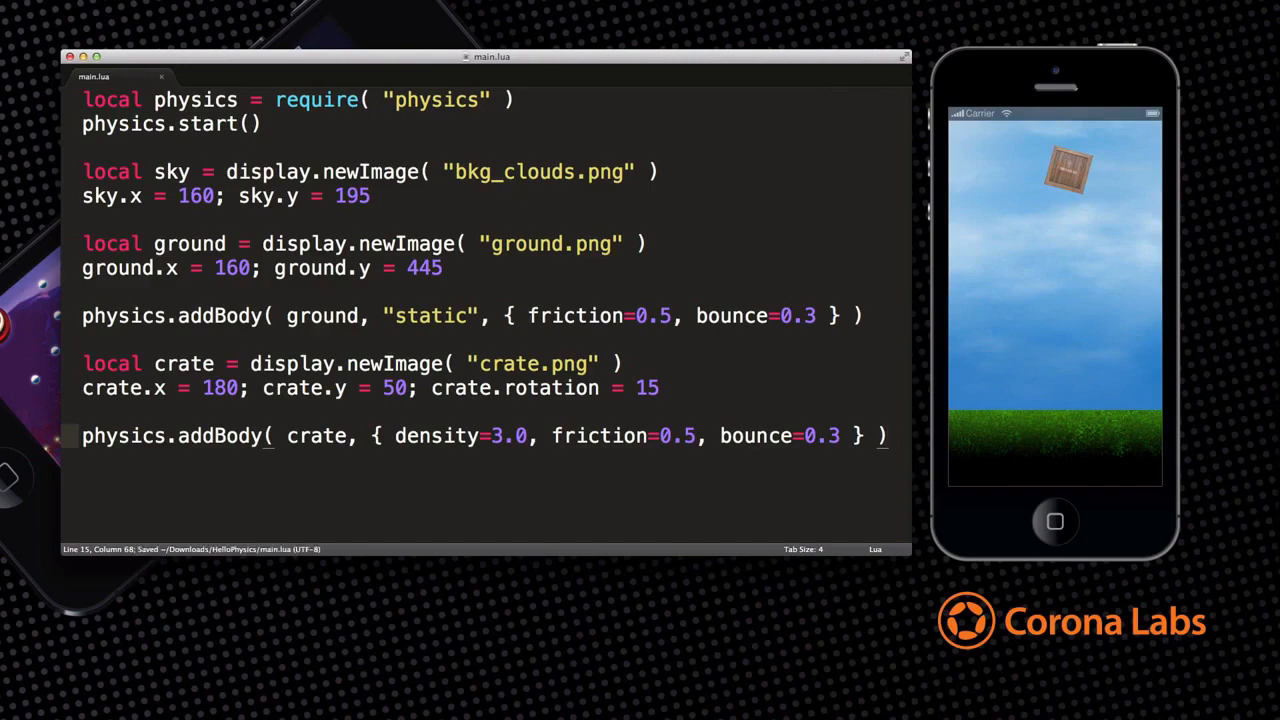